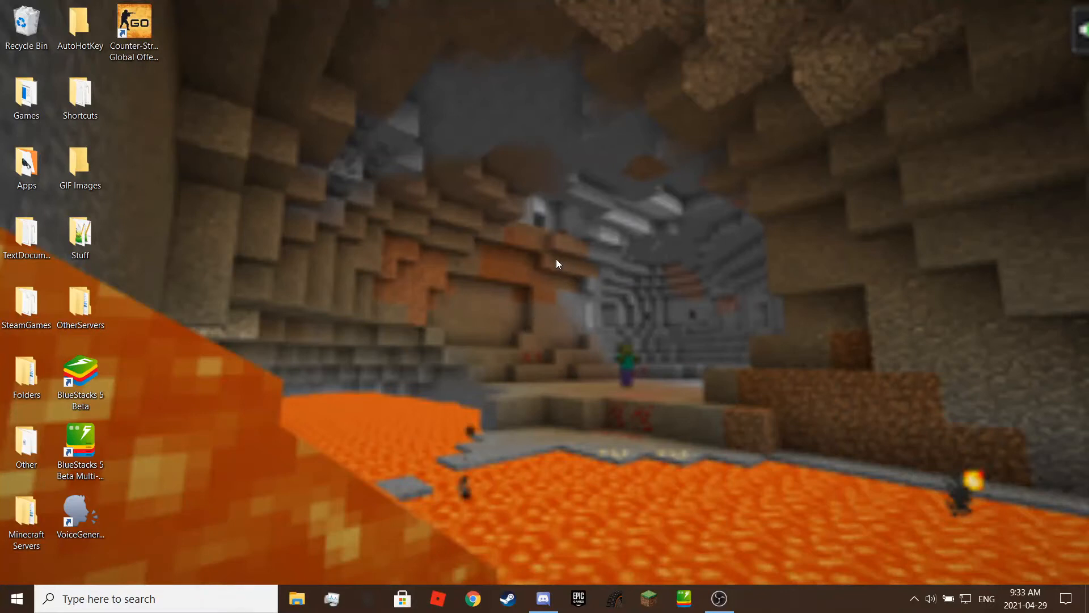
mouse_move(599, 275)
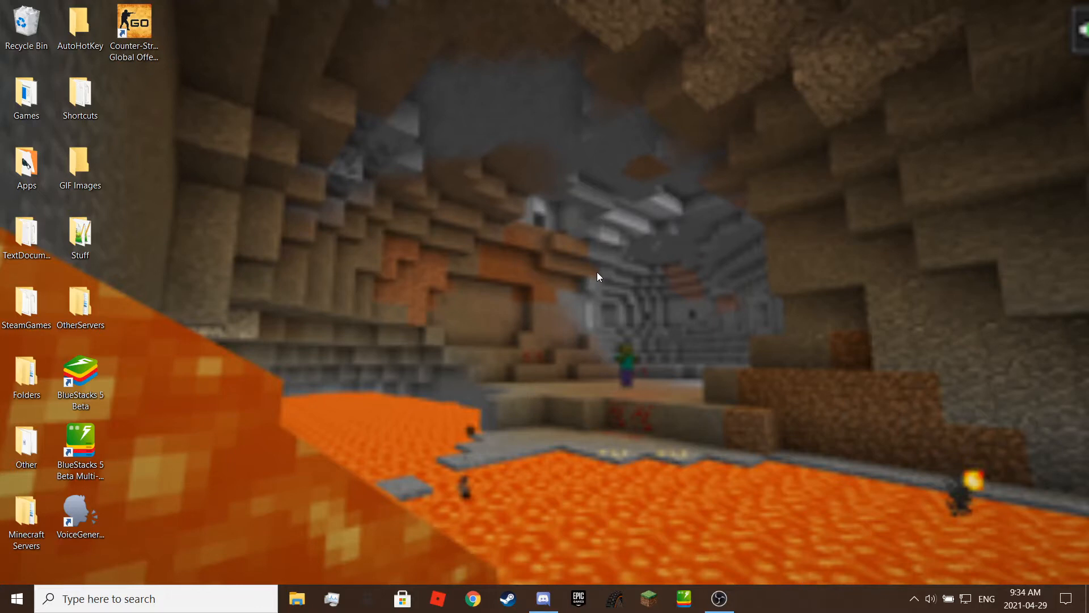
mouse_move(582, 271)
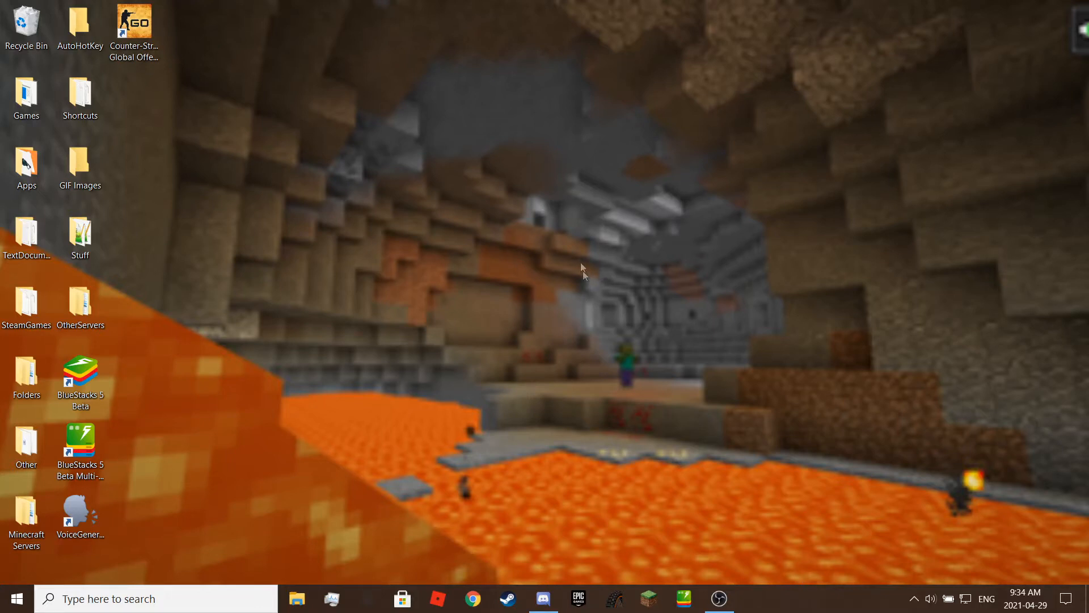
mouse_move(572, 361)
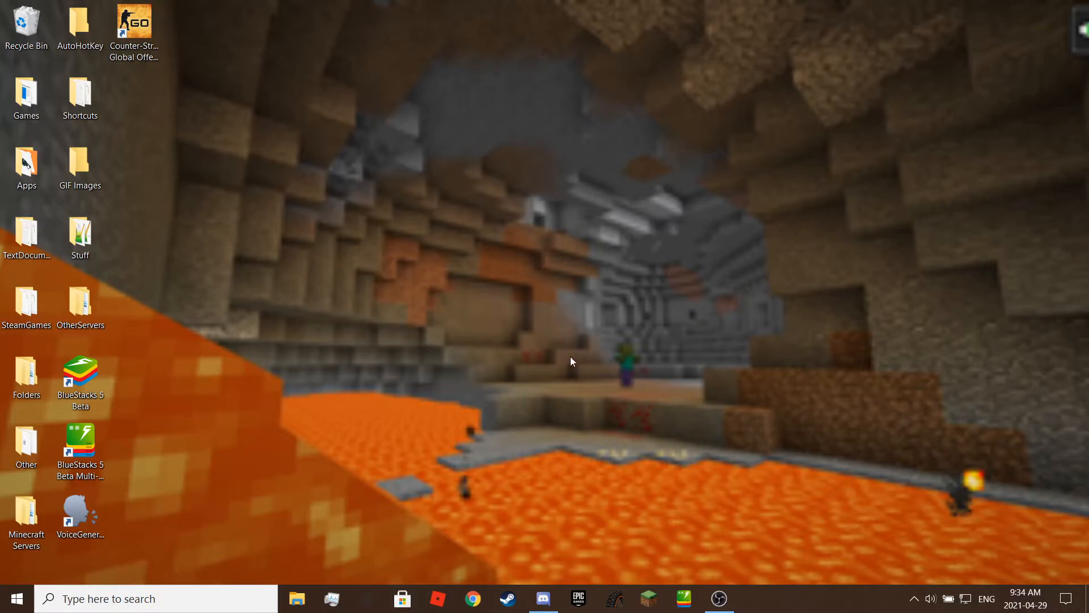
mouse_move(512, 487)
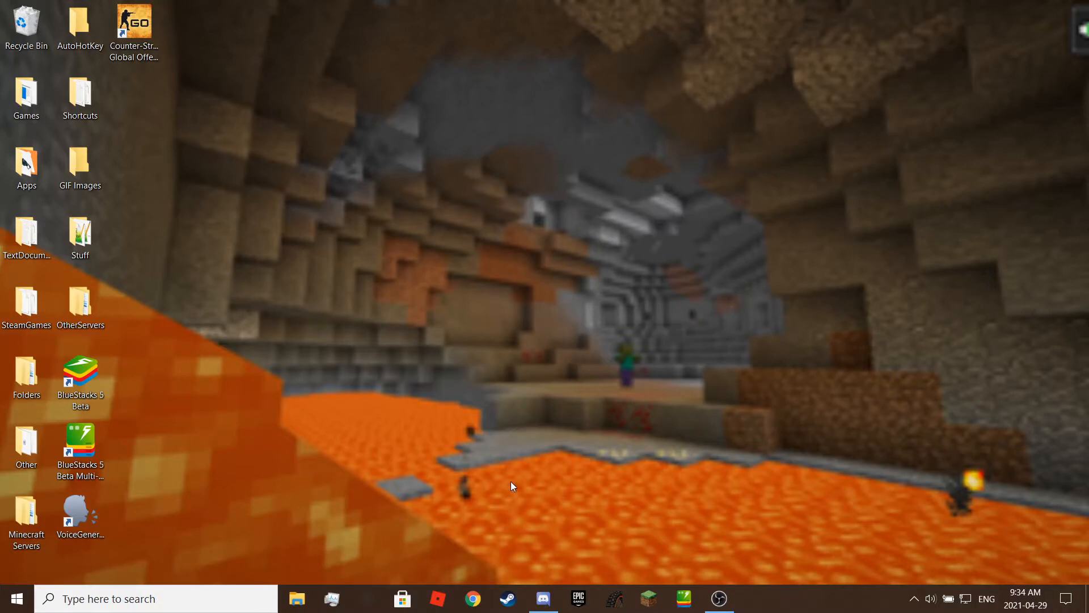
Browse to bluestacks.com in Chrome and download the BlueStacks 5 beta installer.
click(472, 597)
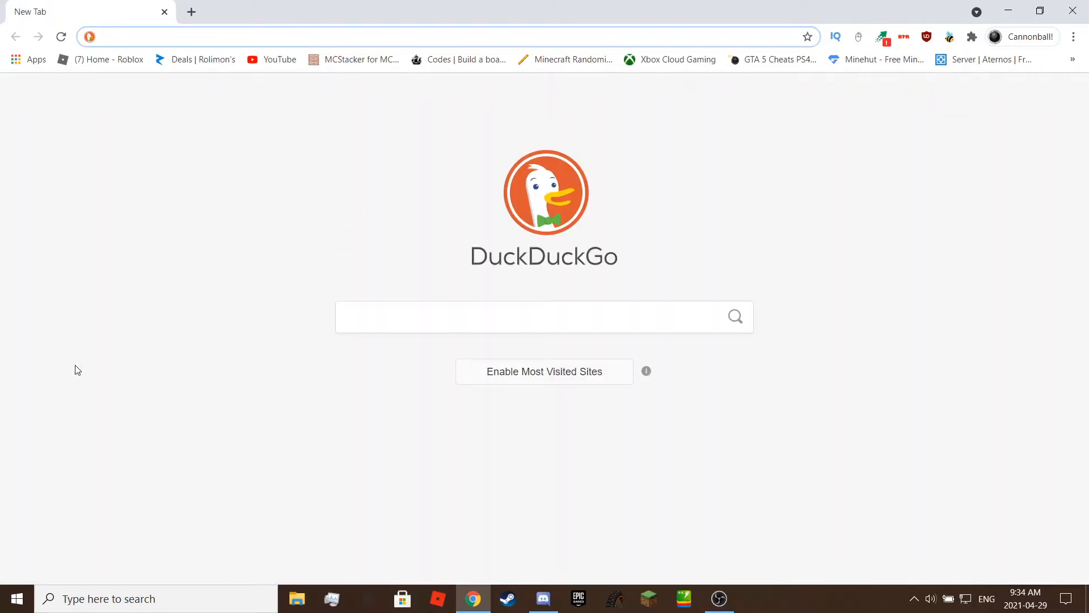
text(bluestacks.com)
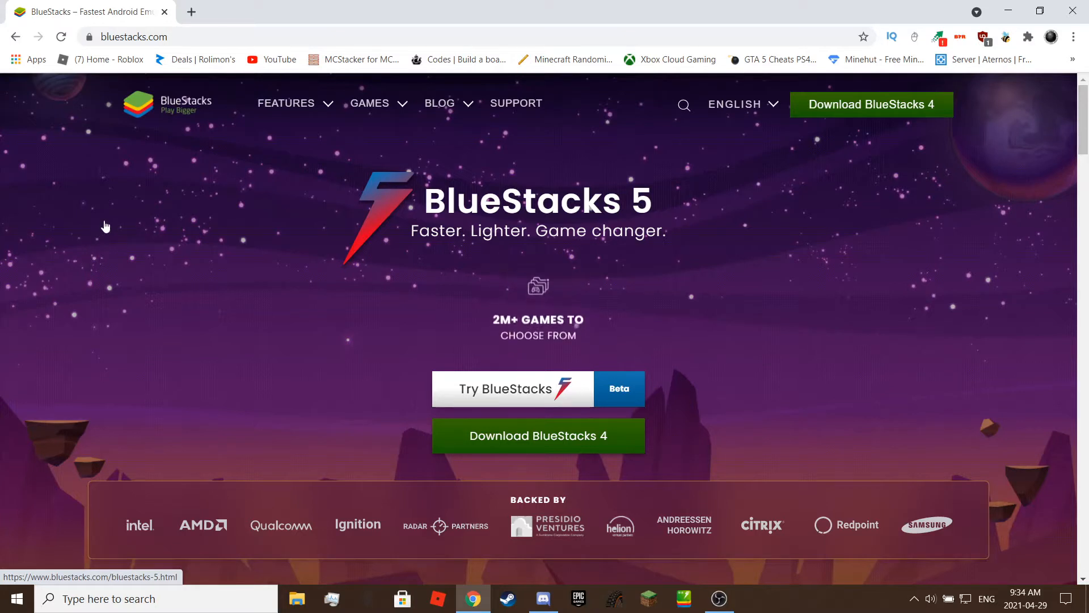
mouse_move(591, 366)
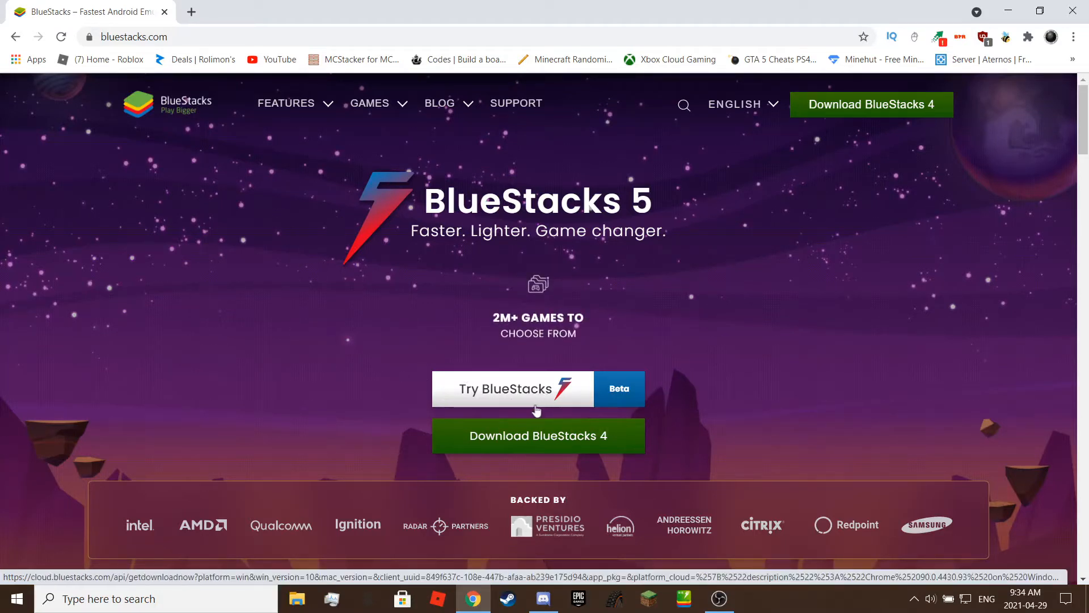
click(511, 388)
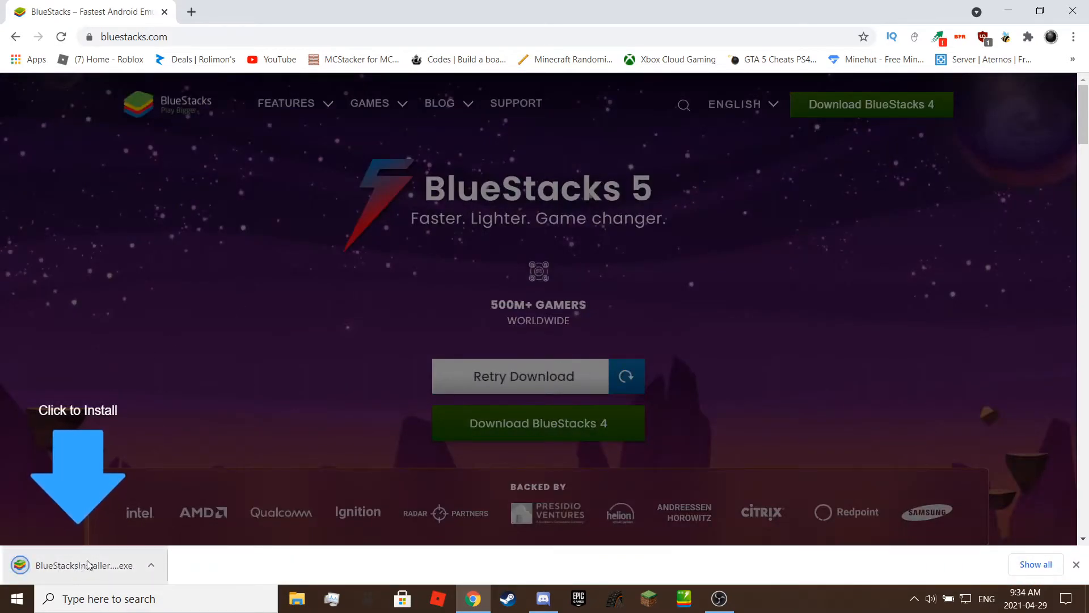
Run the downloaded BlueStacks installer from the download bar.
click(76, 565)
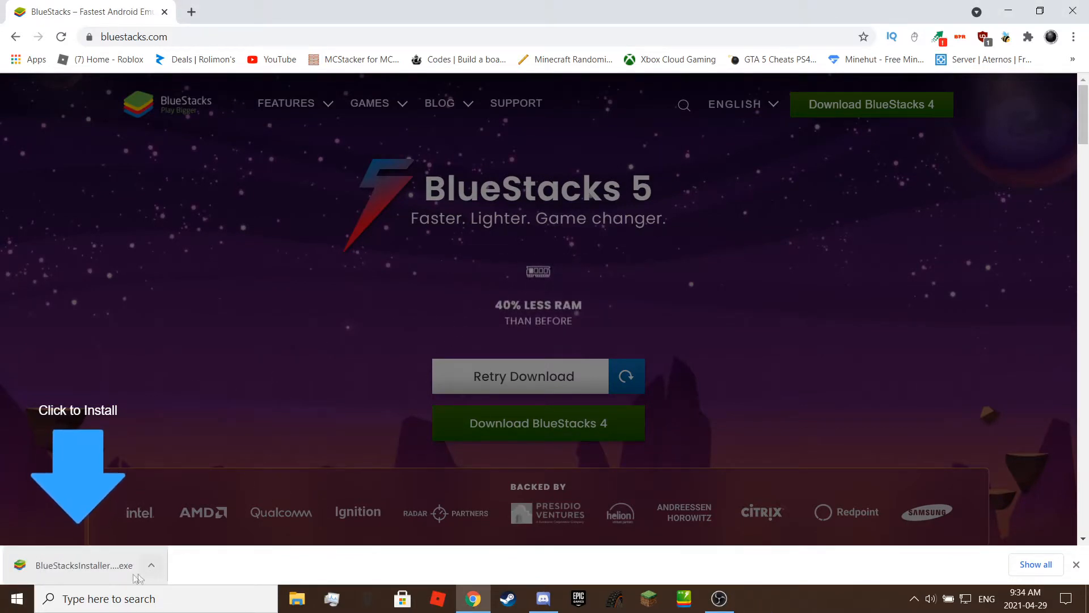
click(151, 565)
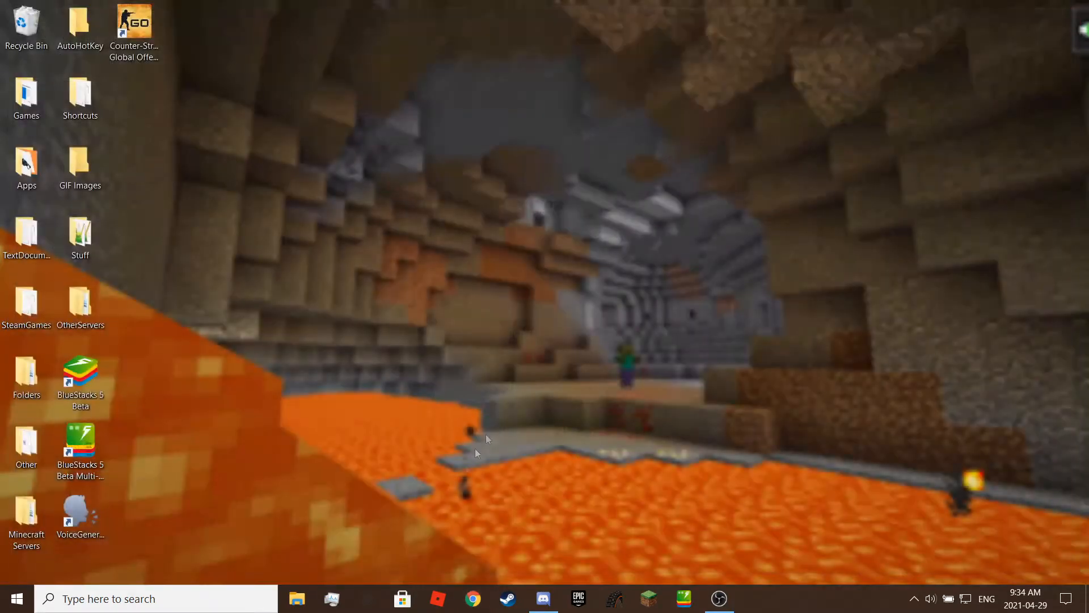
mouse_move(278, 427)
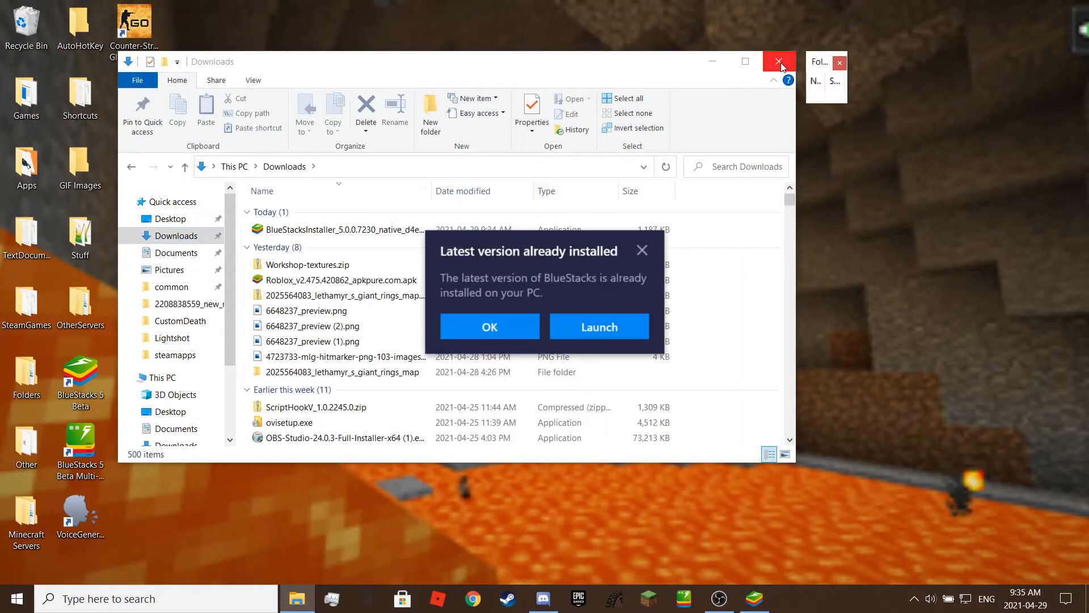
Attempt to delete the installer in Downloads and dismiss the 'Latest version already installed' notice.
click(347, 229)
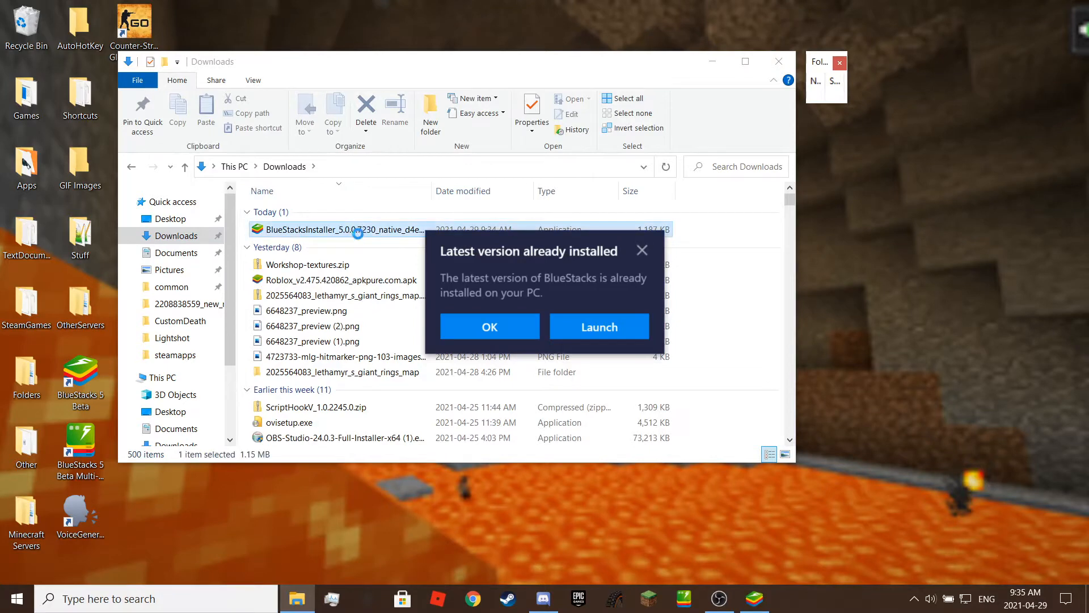
right_click(337, 230)
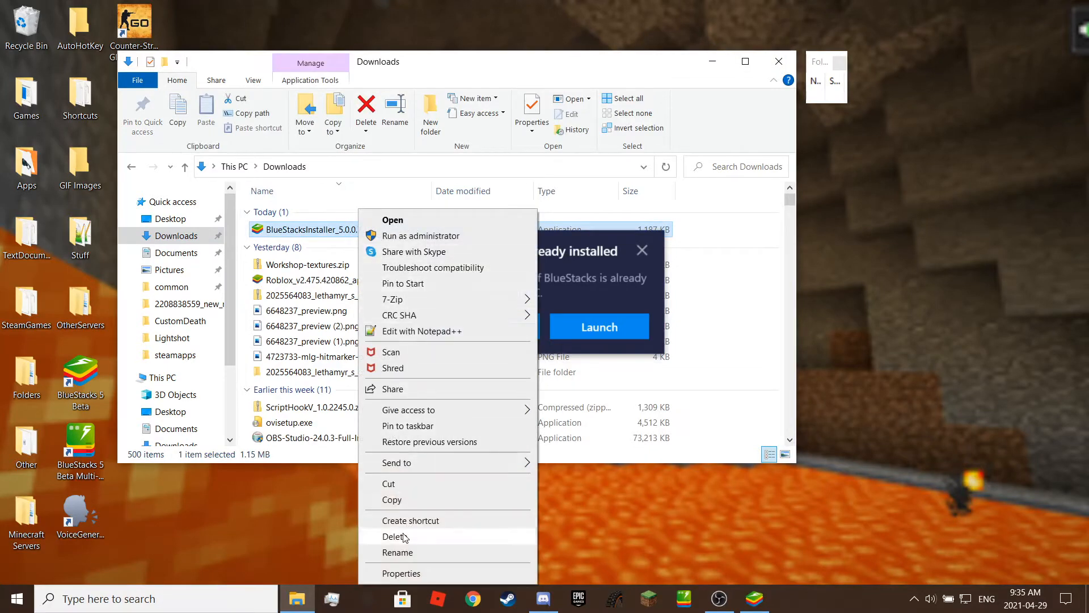
click(395, 537)
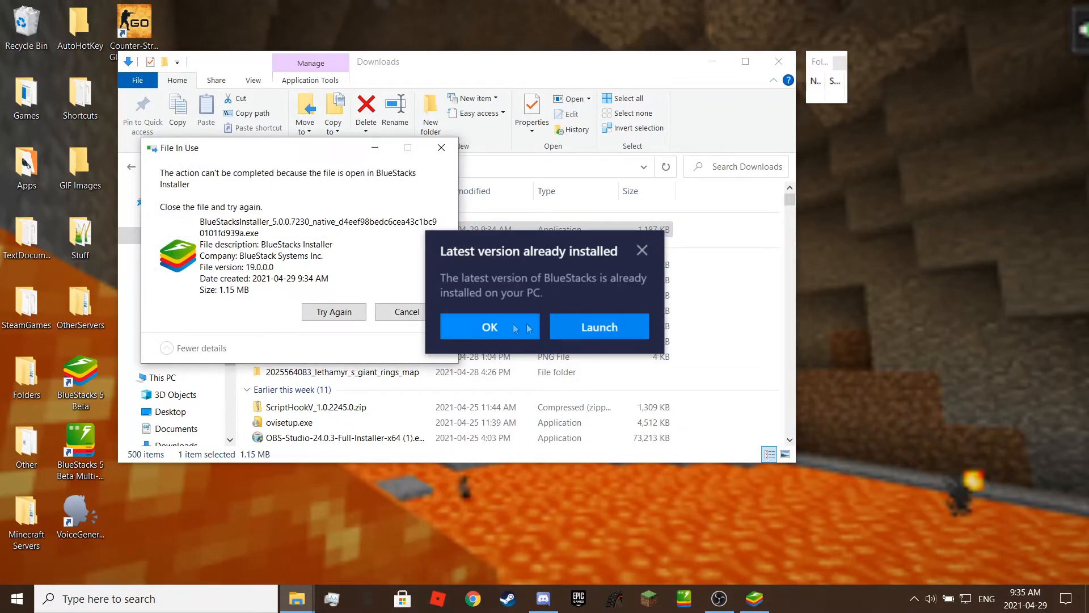
click(490, 327)
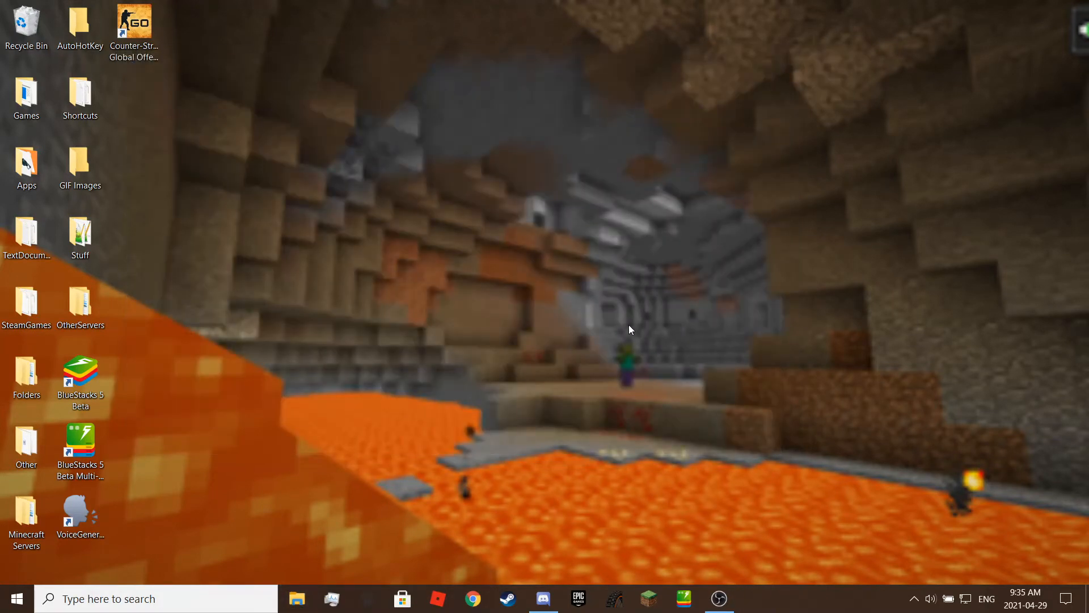
mouse_move(151, 277)
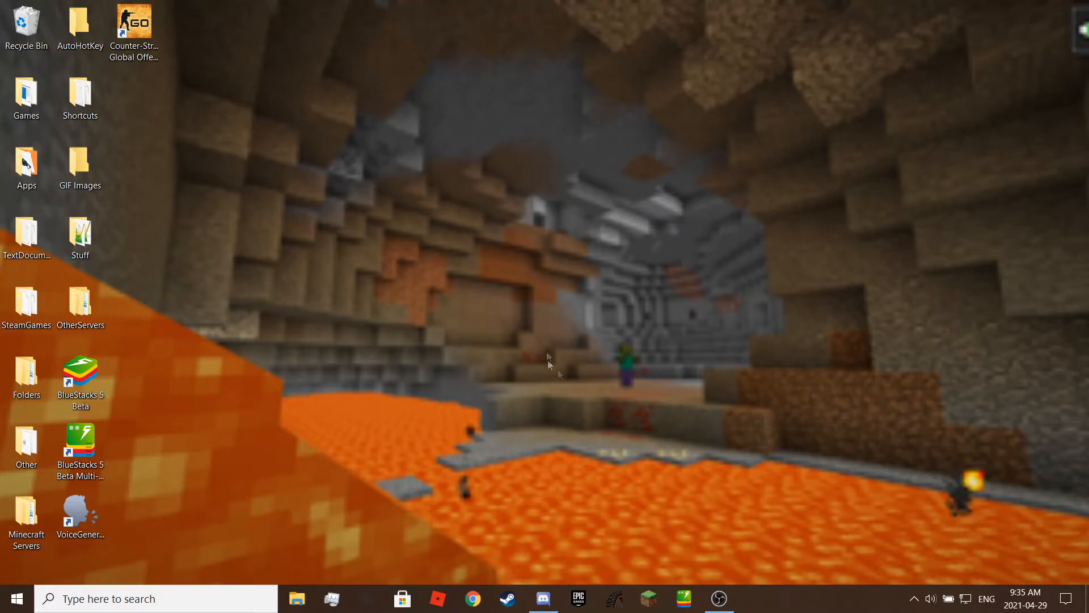
mouse_move(666, 393)
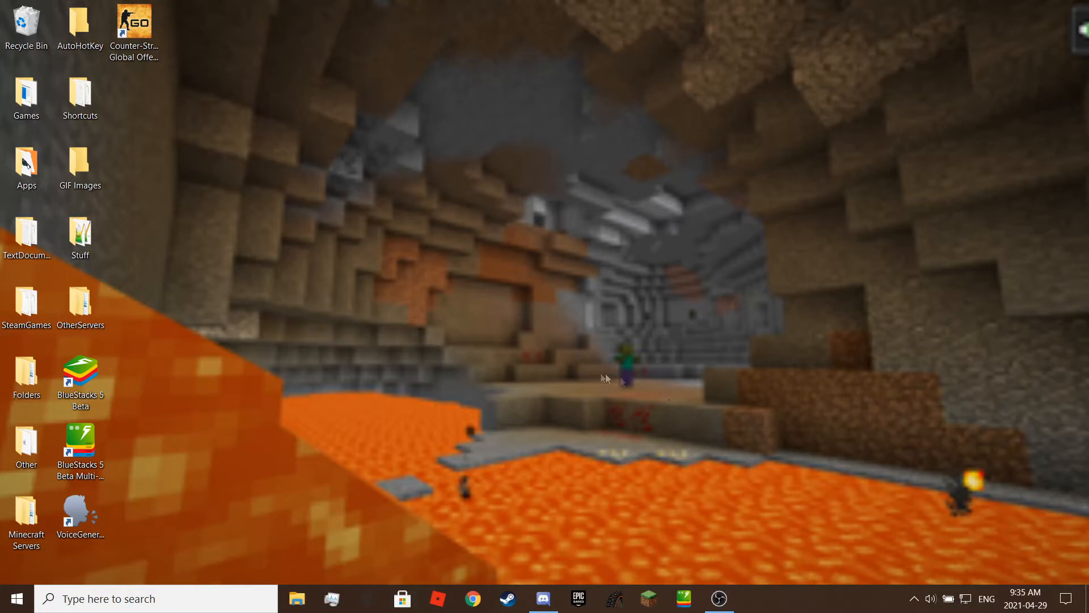
click(79, 376)
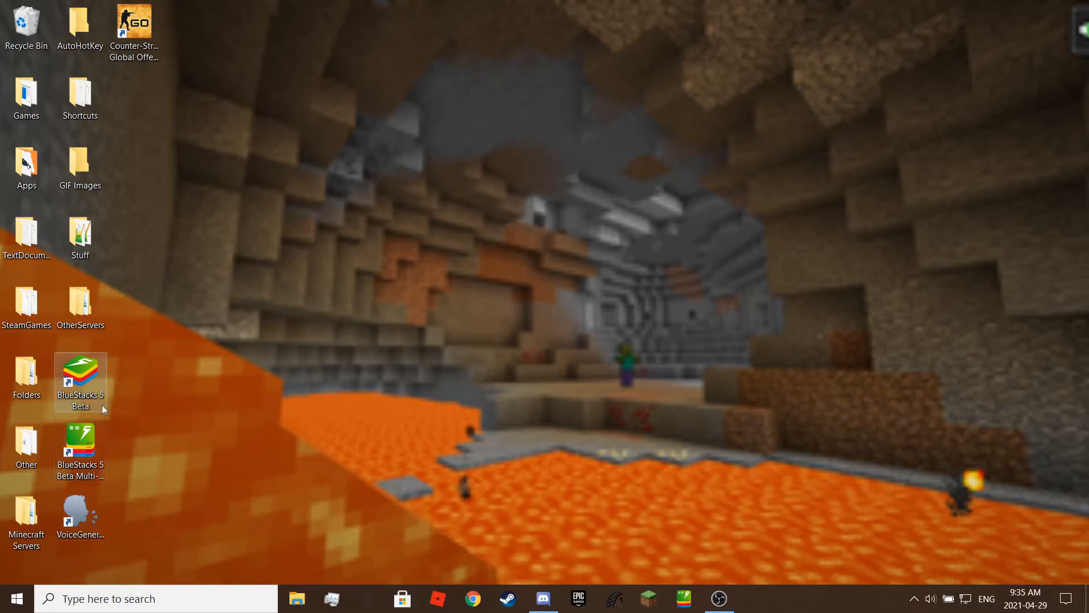
mouse_move(67, 452)
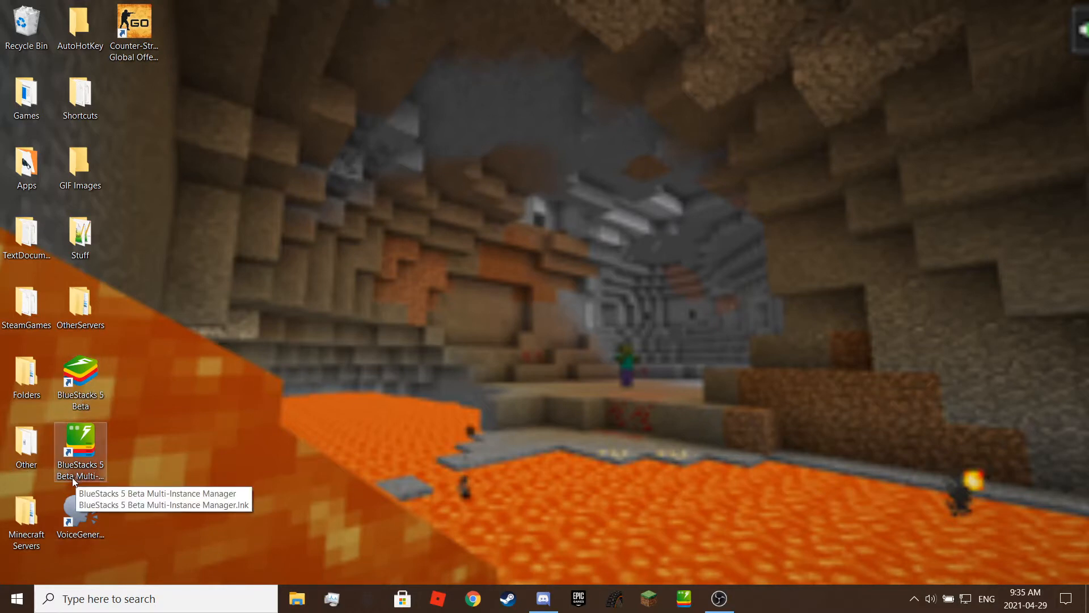
click(79, 452)
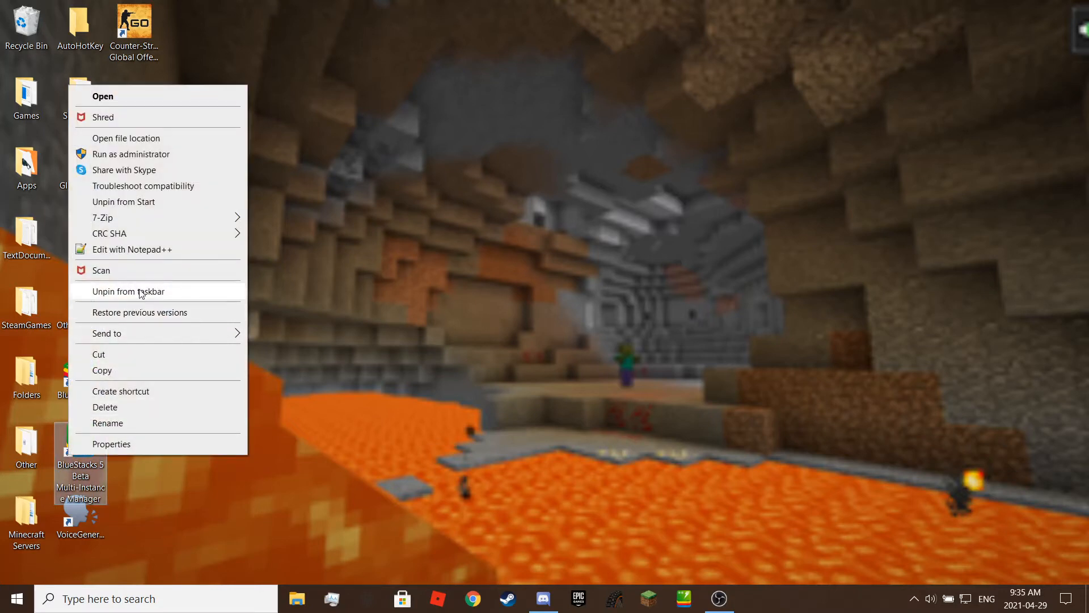
mouse_move(159, 218)
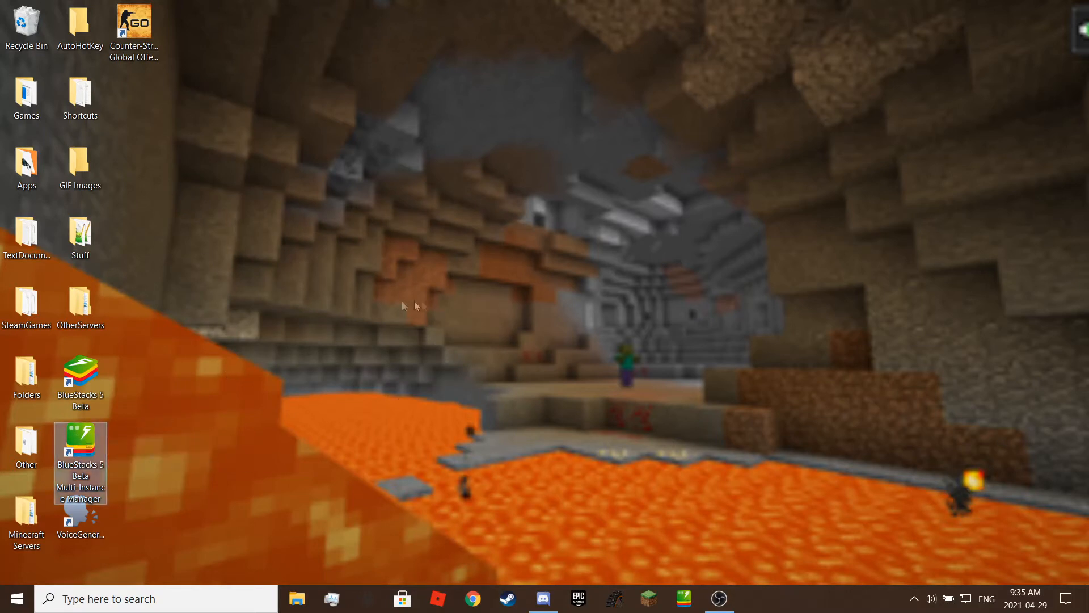
Launch BlueStacks 5 Multi-Instance Manager from the desktop shortcut.
double_click(79, 448)
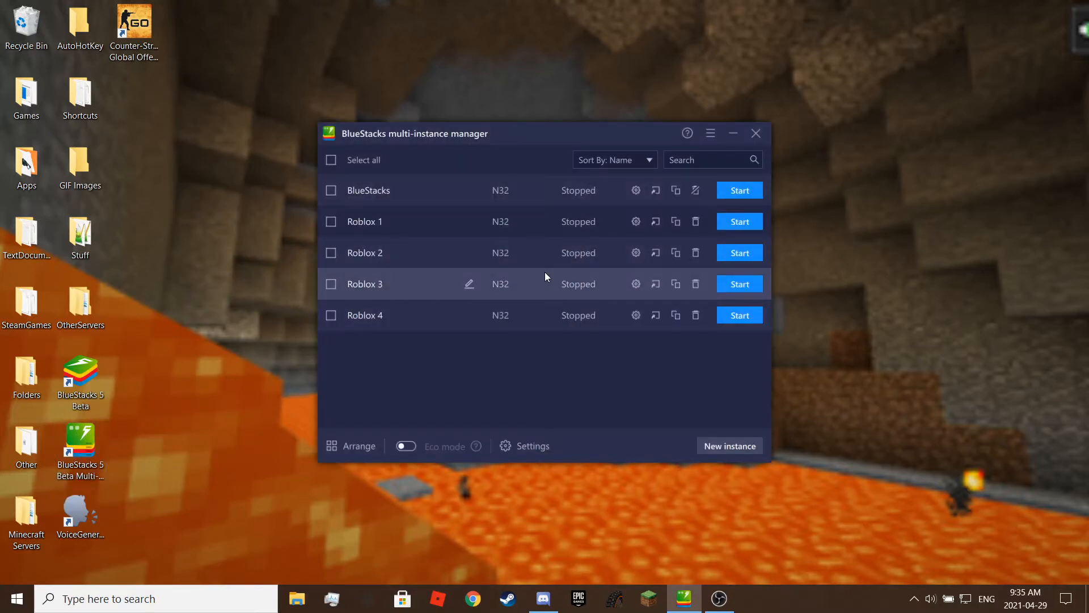
mouse_move(440, 429)
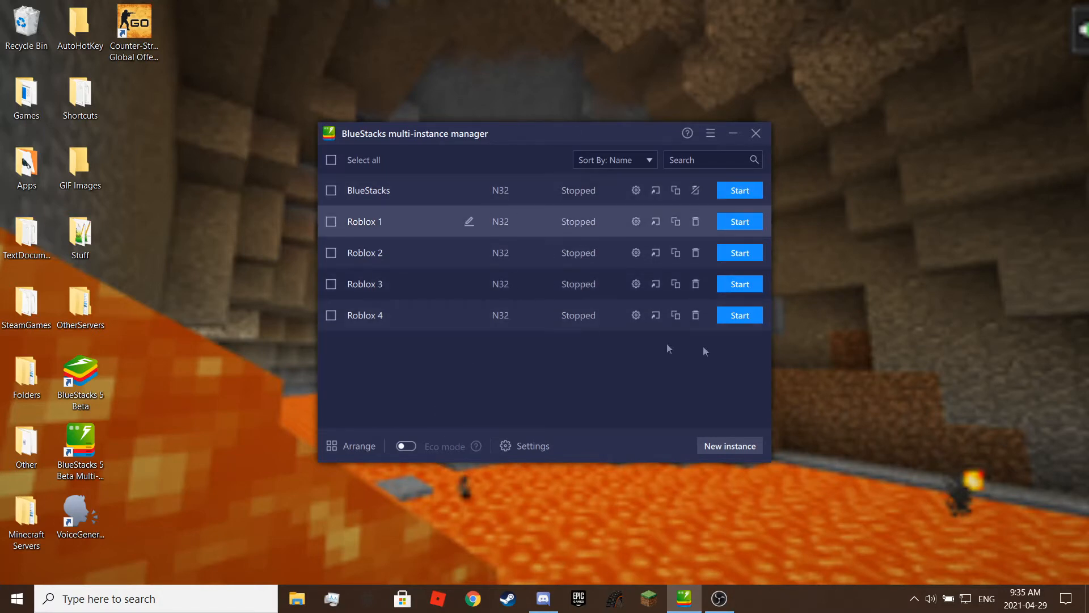
mouse_move(549, 394)
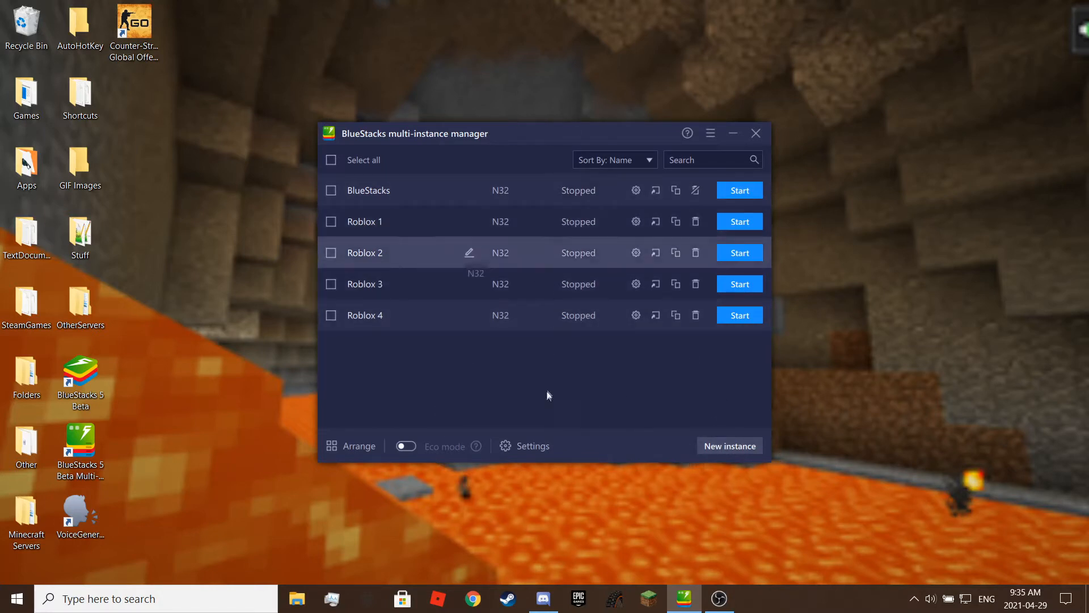
Clone the BlueStacks instance with Low (1 Core) CPU and Medium (2 GB) RAM.
click(729, 444)
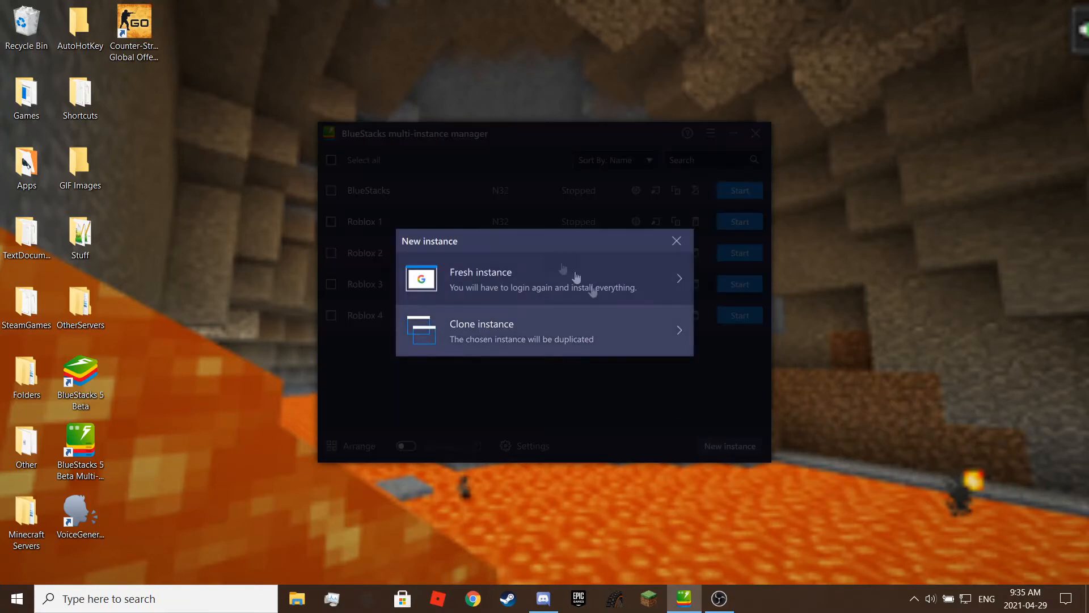
click(481, 330)
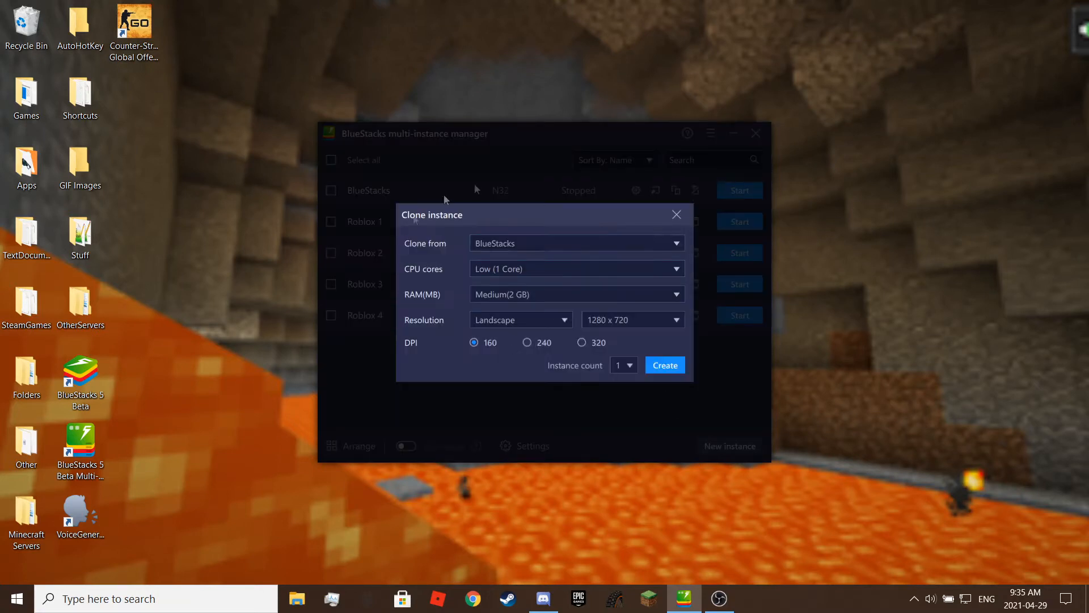
click(576, 243)
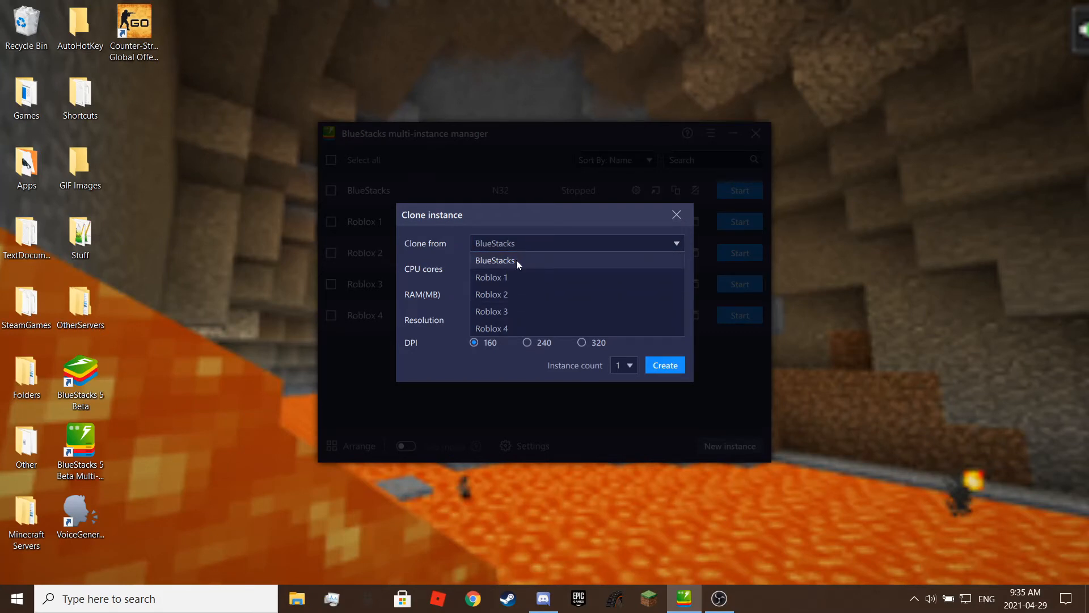
click(575, 269)
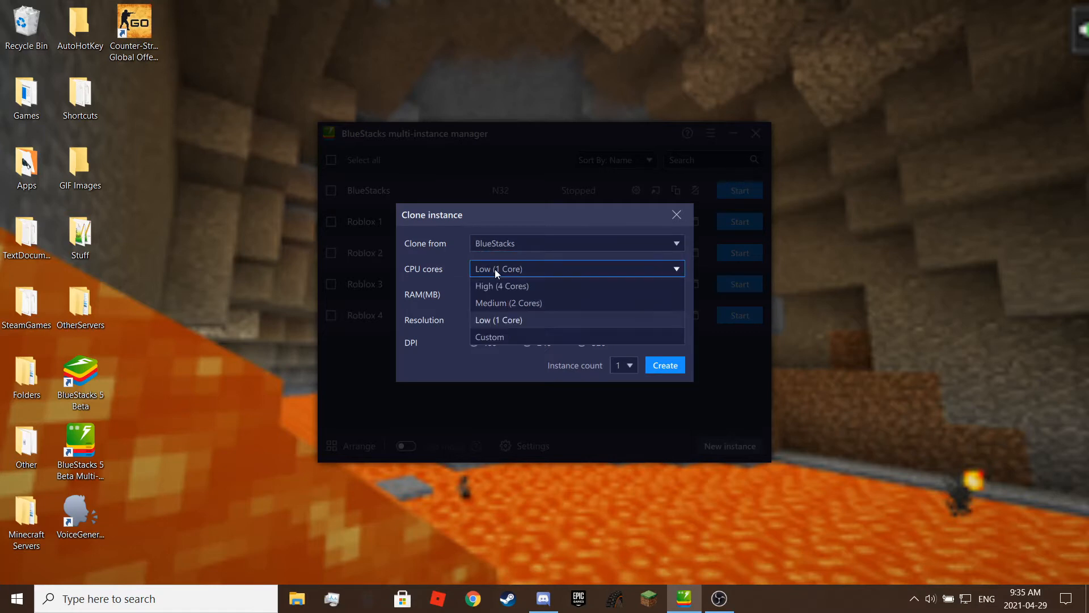
click(575, 294)
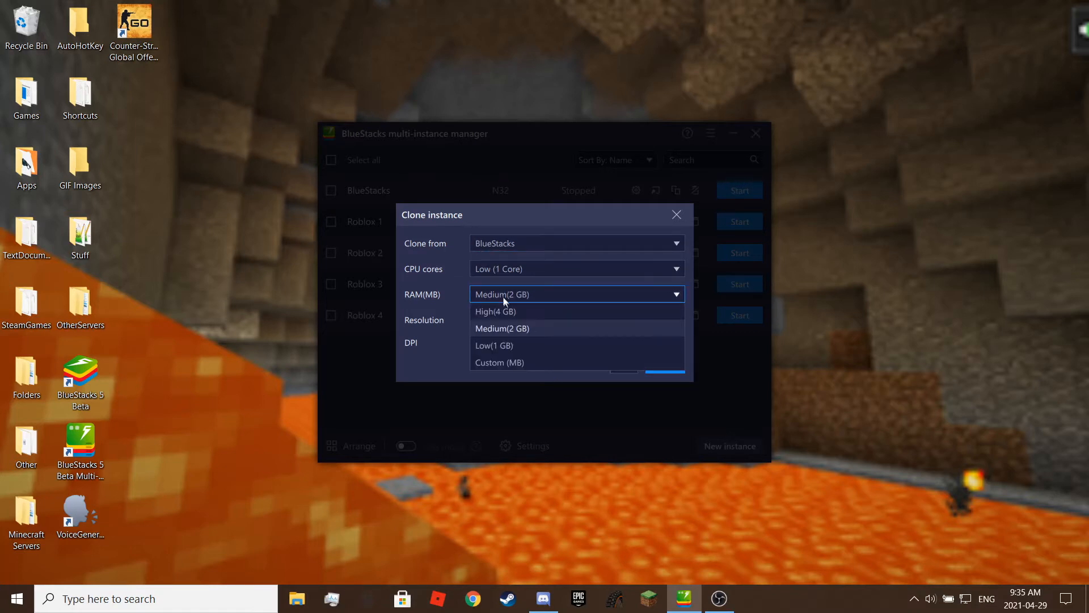
click(502, 328)
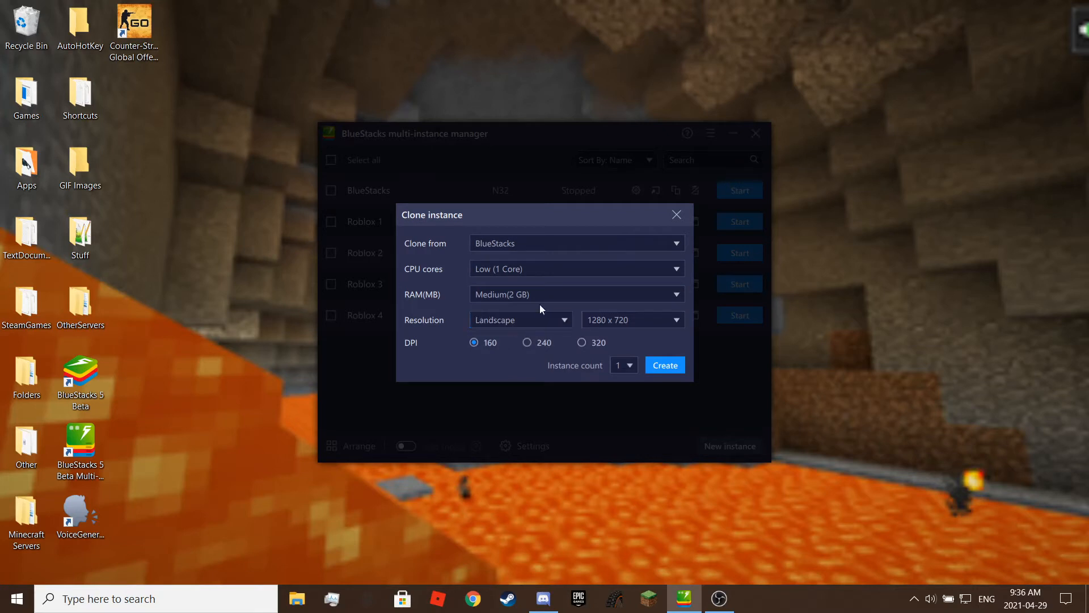
mouse_move(703, 373)
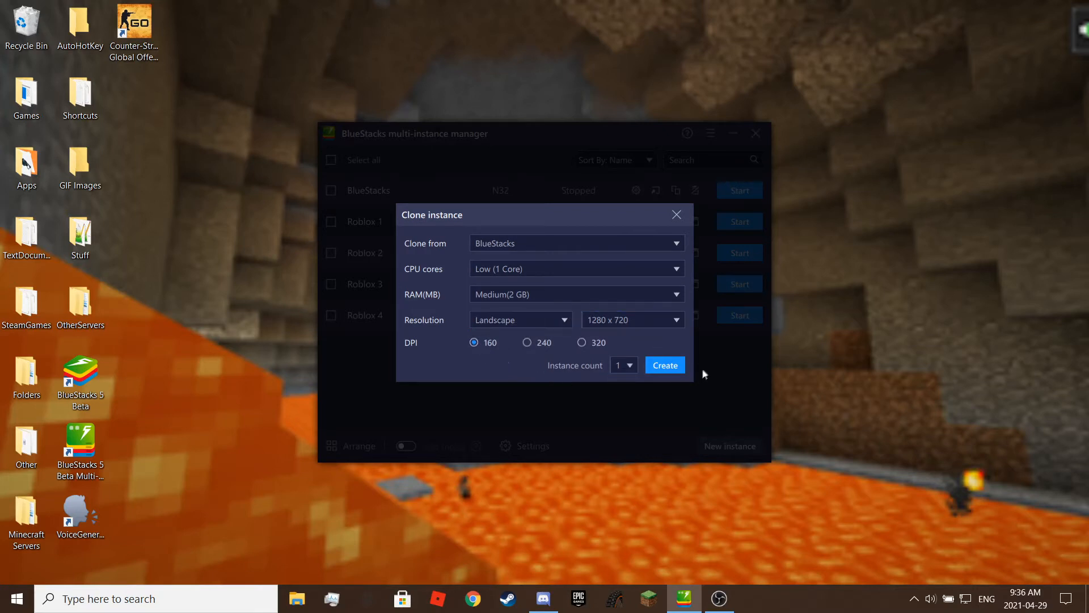
click(664, 364)
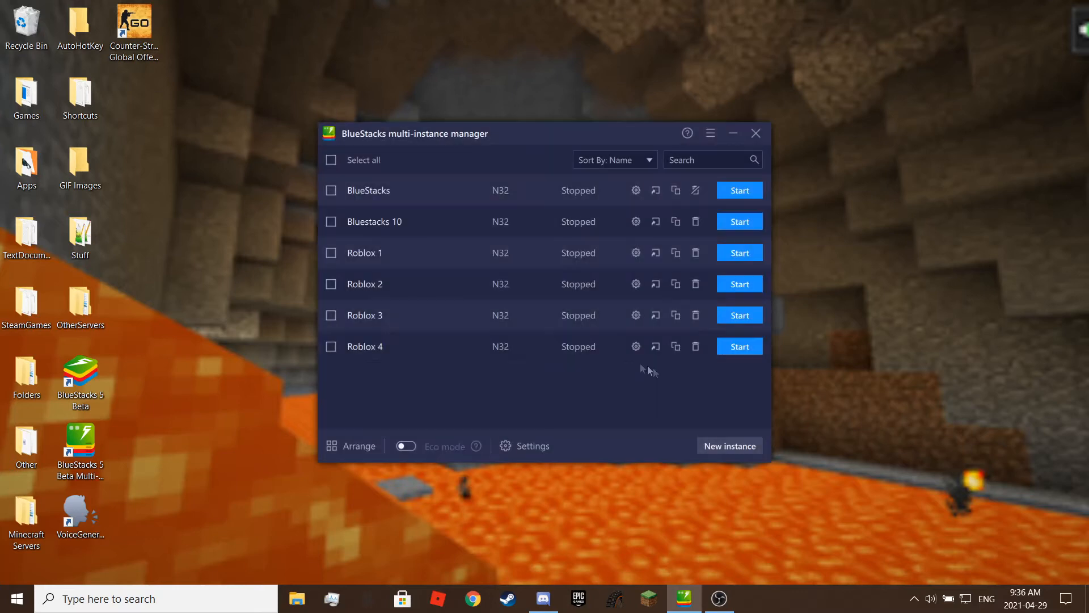
mouse_move(475, 225)
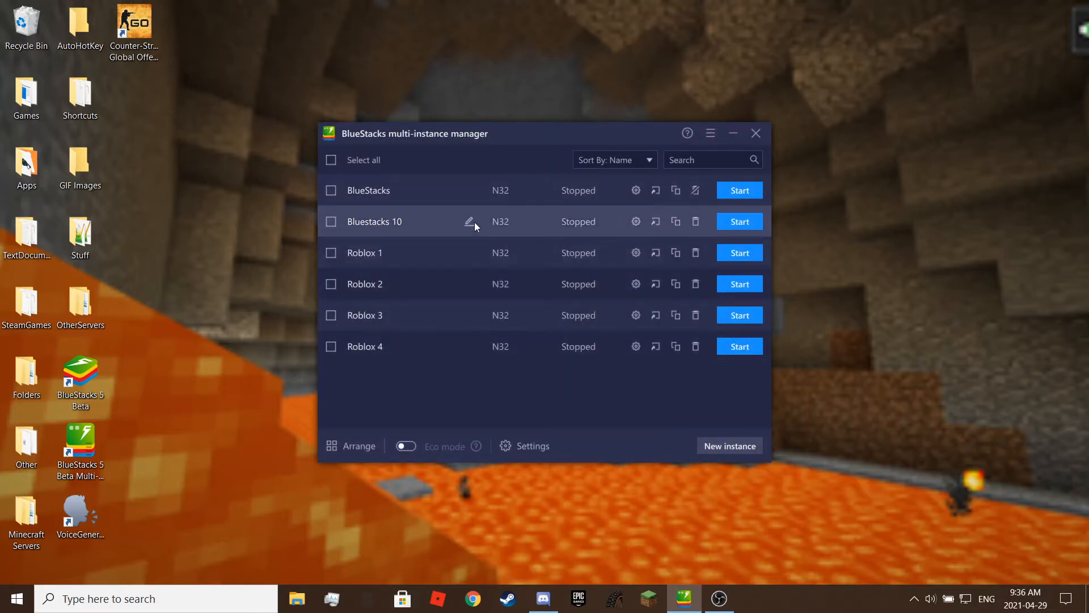
Begin renaming the new Bluestacks 10 instance.
click(469, 222)
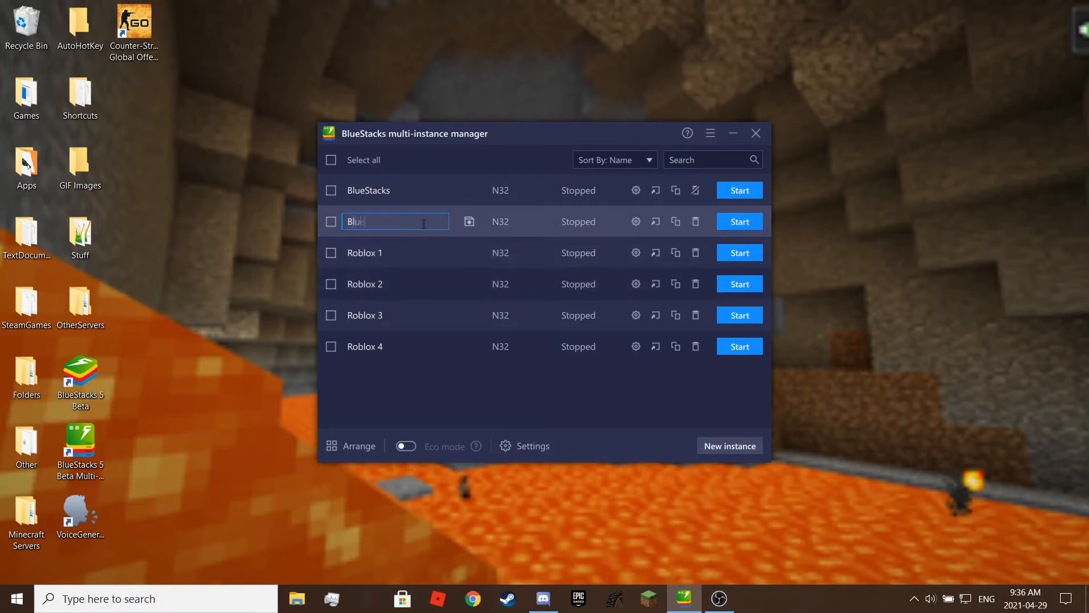
Adjust the clone's frame rate in Settings and create another clone for Roblox 6.
click(533, 445)
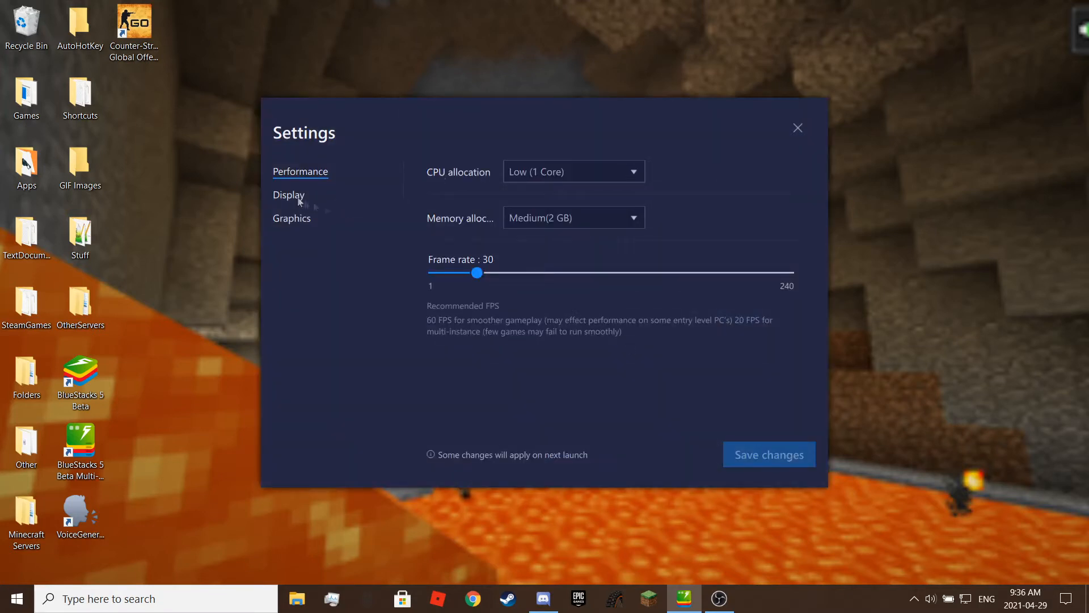
drag(475, 273, 454, 273)
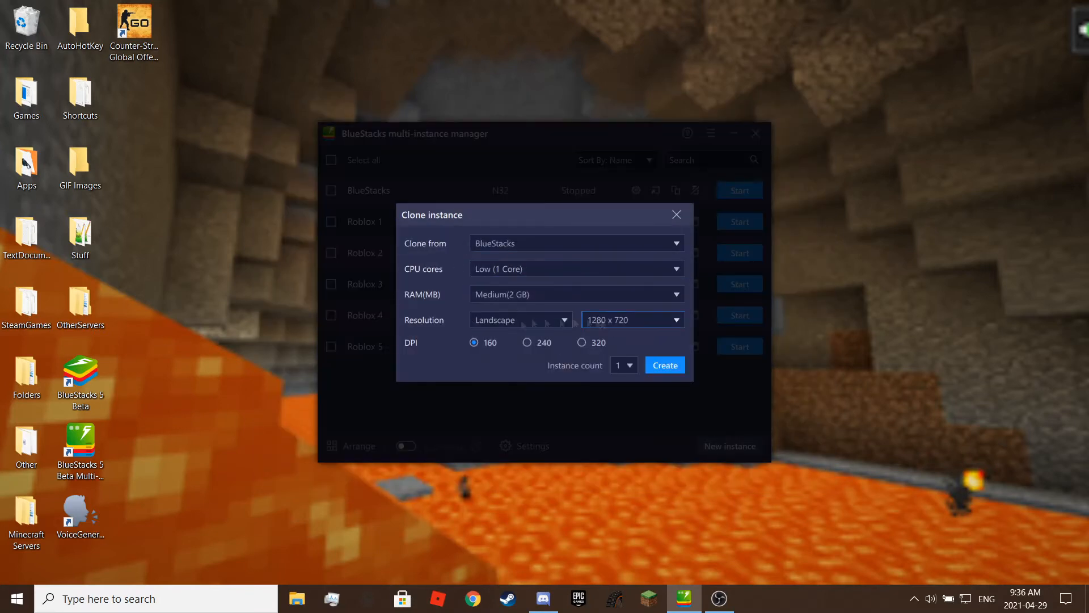
click(663, 364)
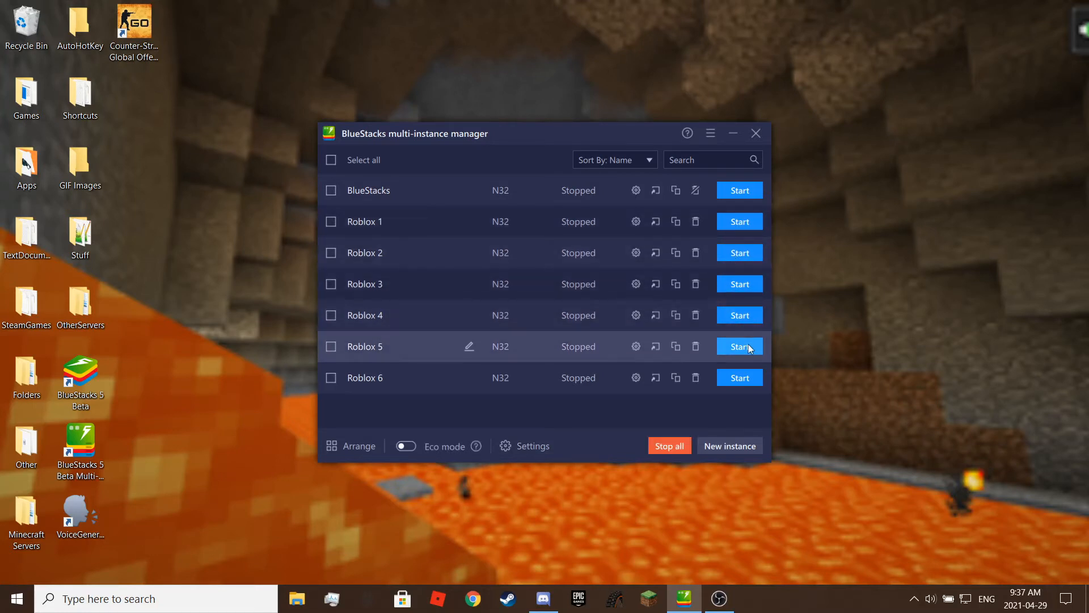
Start the Roblox 5 instance and launch the Roblox app inside Roblox 6.
click(739, 346)
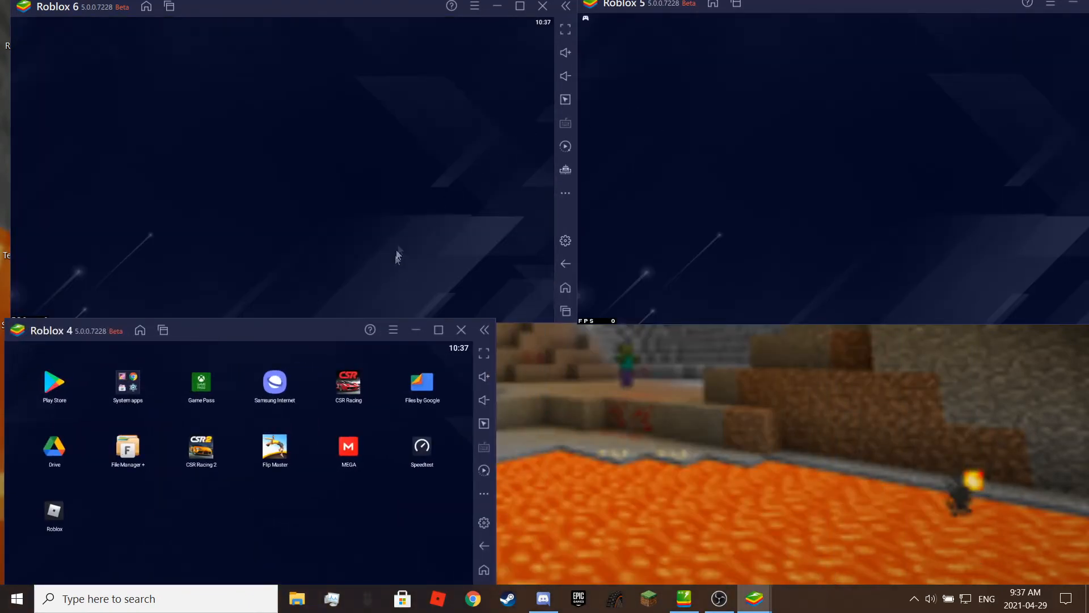
mouse_move(425, 161)
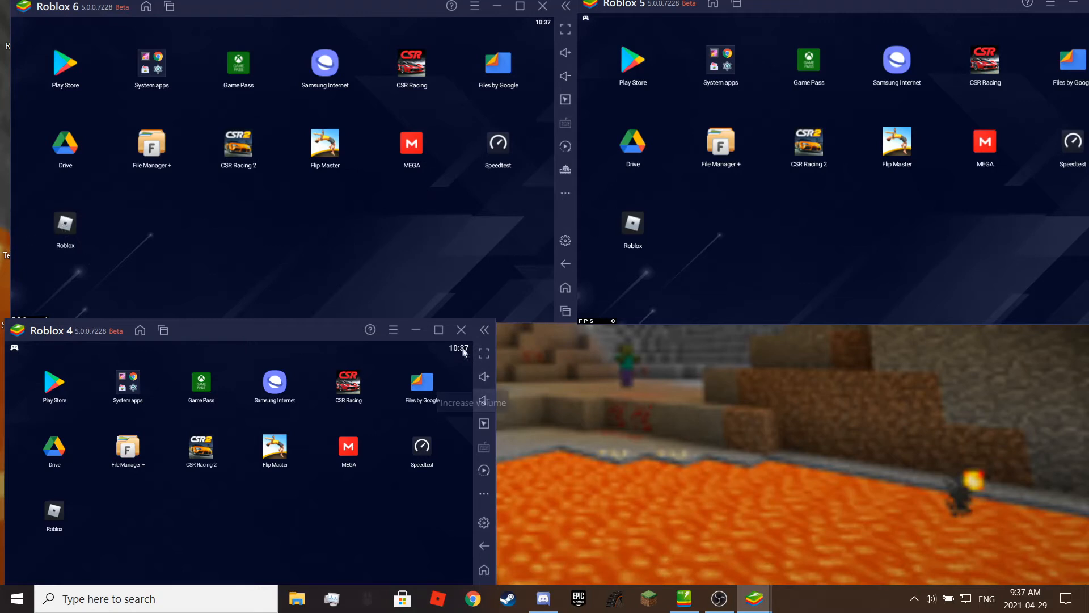
mouse_move(461, 329)
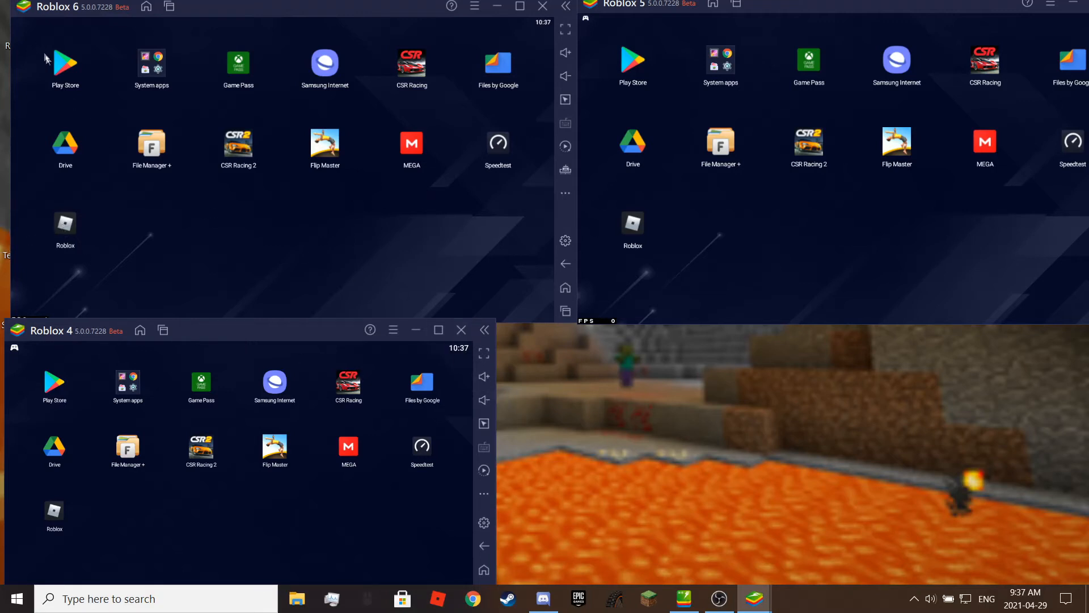
click(64, 64)
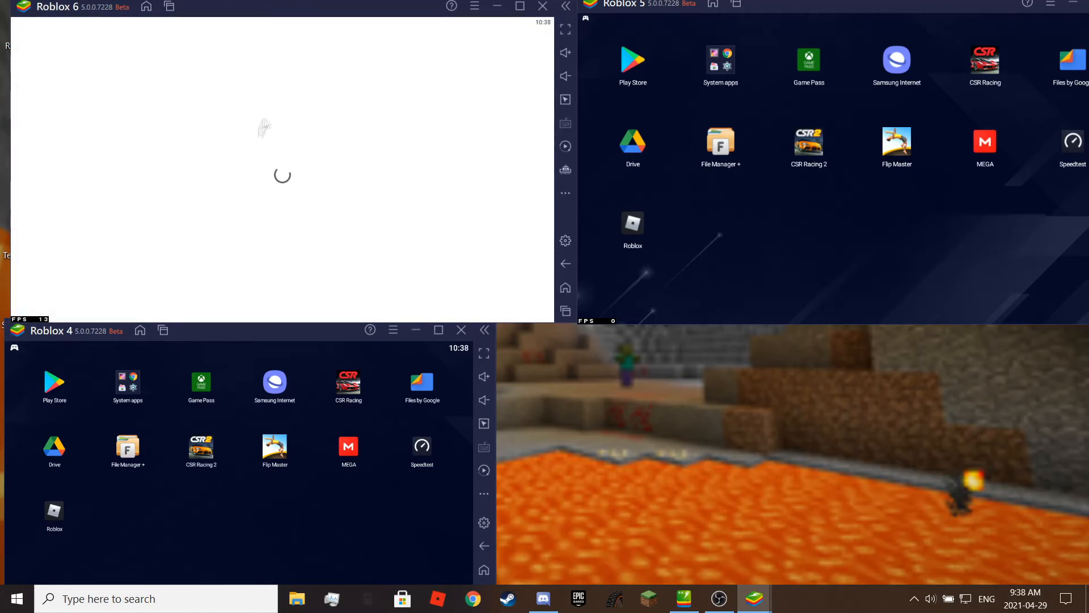
Search for Roblox and join Natural Disaster Survival from Continue Playing.
text(roblo)
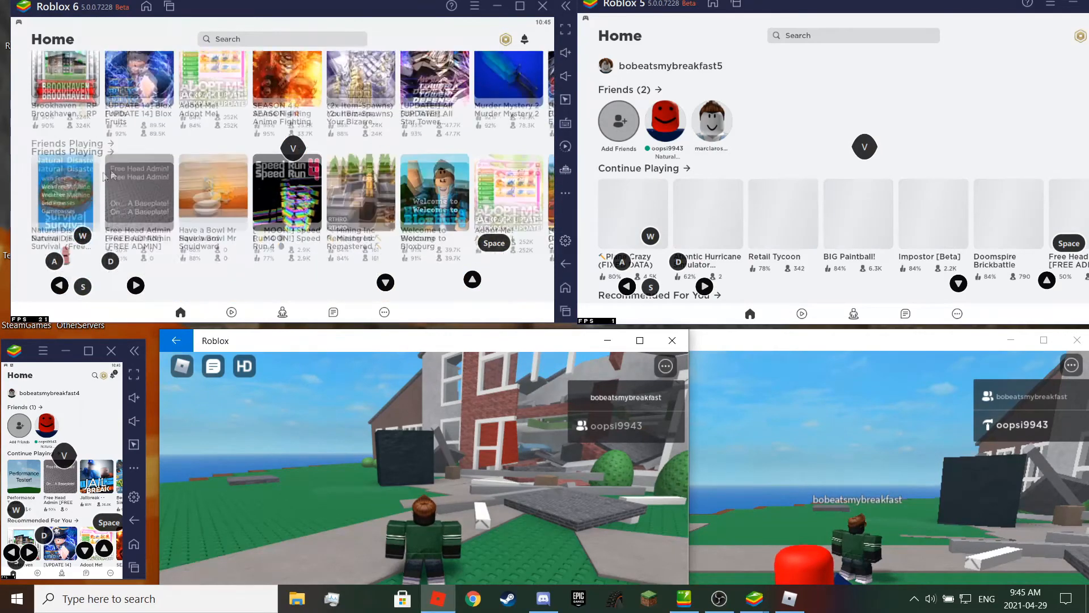
click(66, 202)
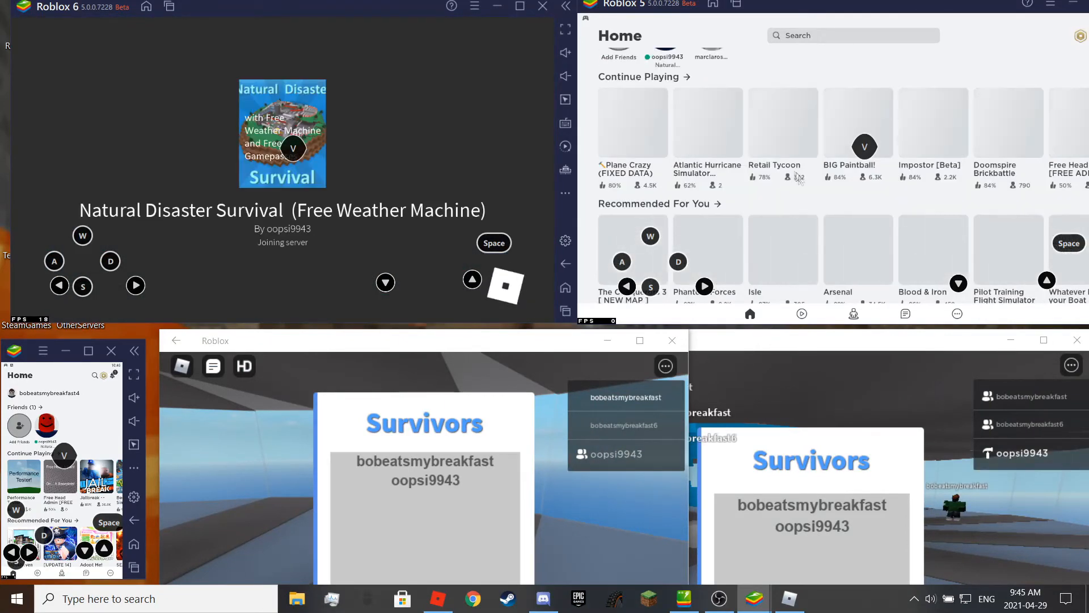
scroll(down, 3)
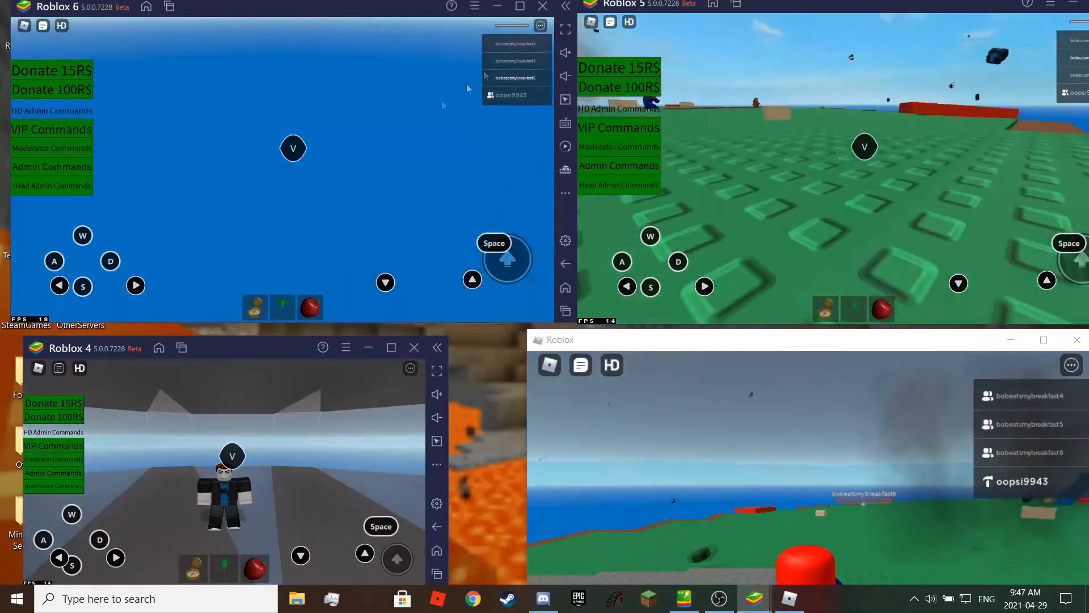
Attempt to close Roblox 6, then choose Cancel to keep it running.
click(541, 7)
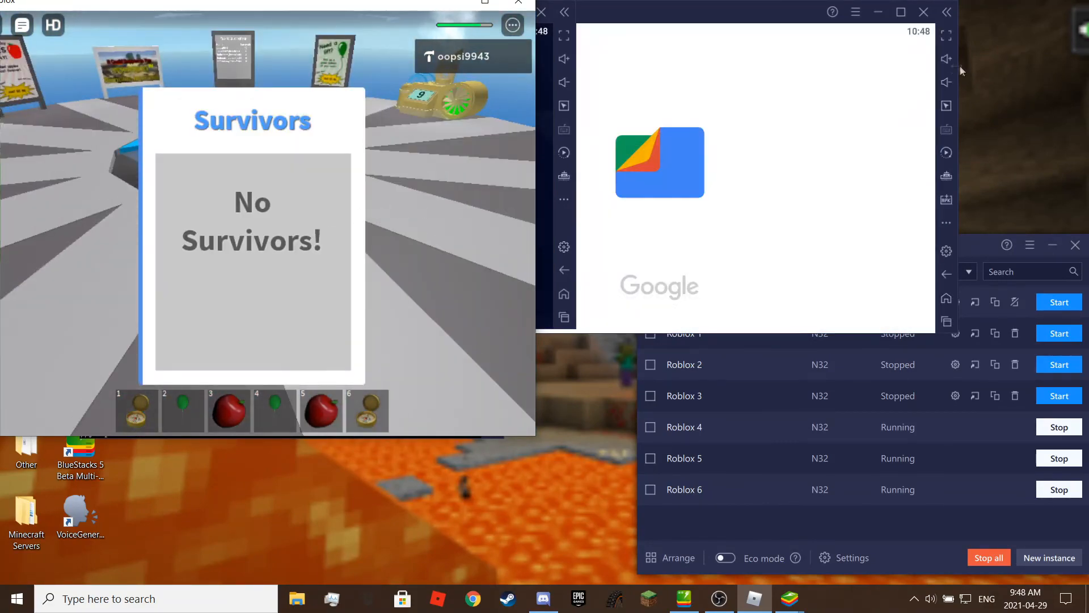
click(540, 11)
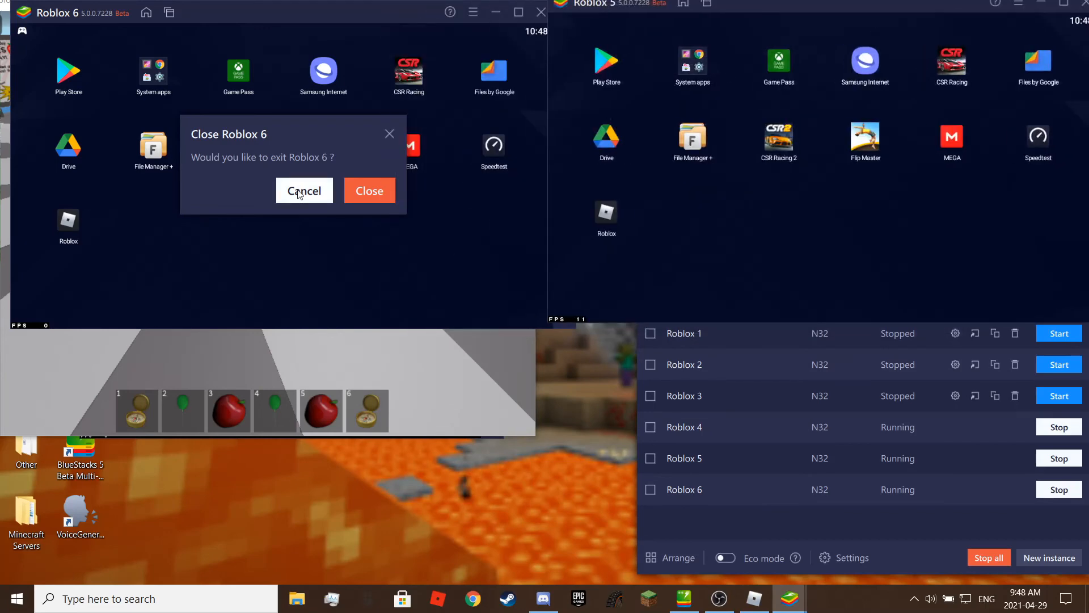
click(304, 191)
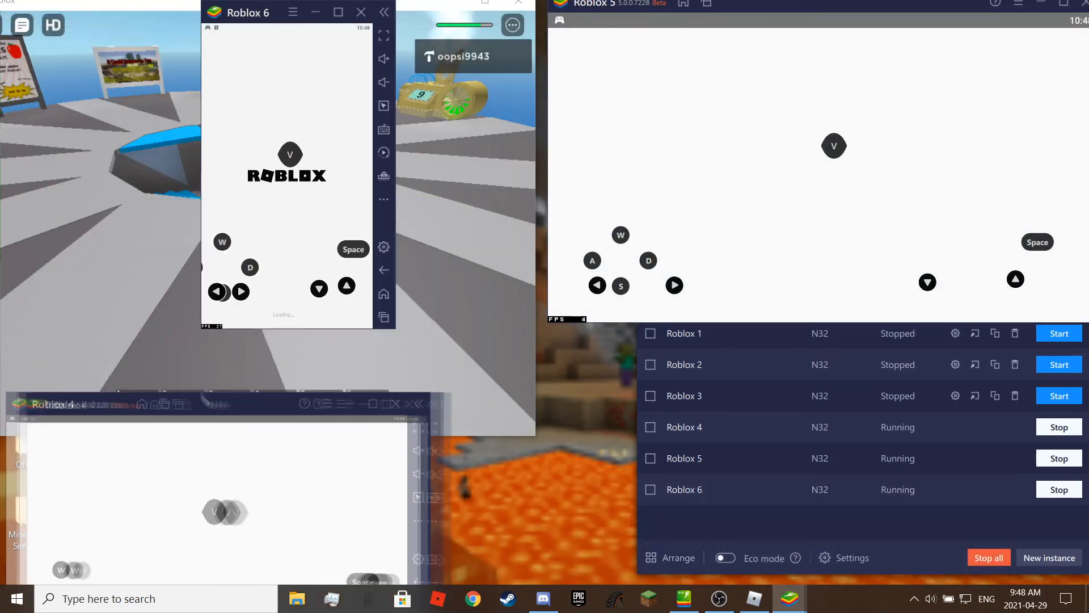